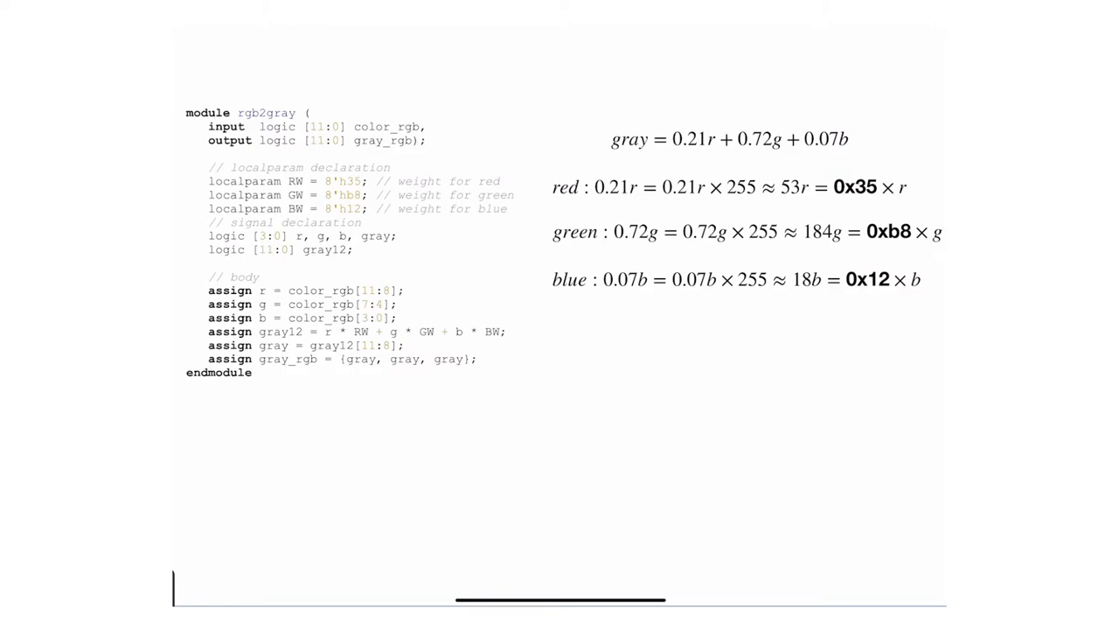
mouse_move(710, 150)
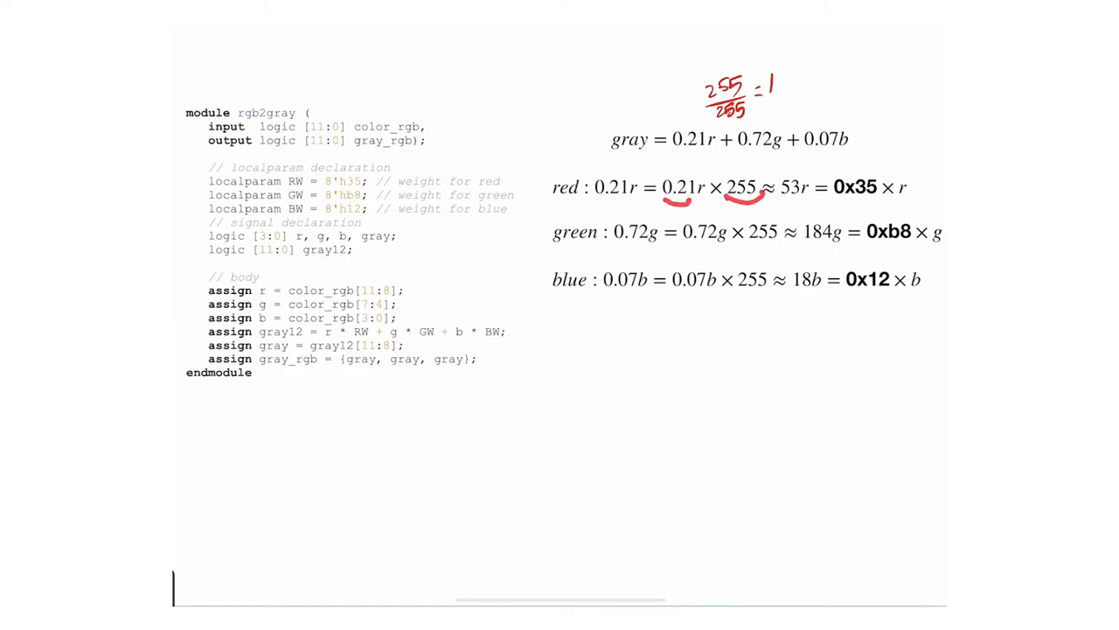
- Underline 53r in red, then mark 0.72g and 255 in the green-weight equation
left_click_drag(804, 199, 784, 199)
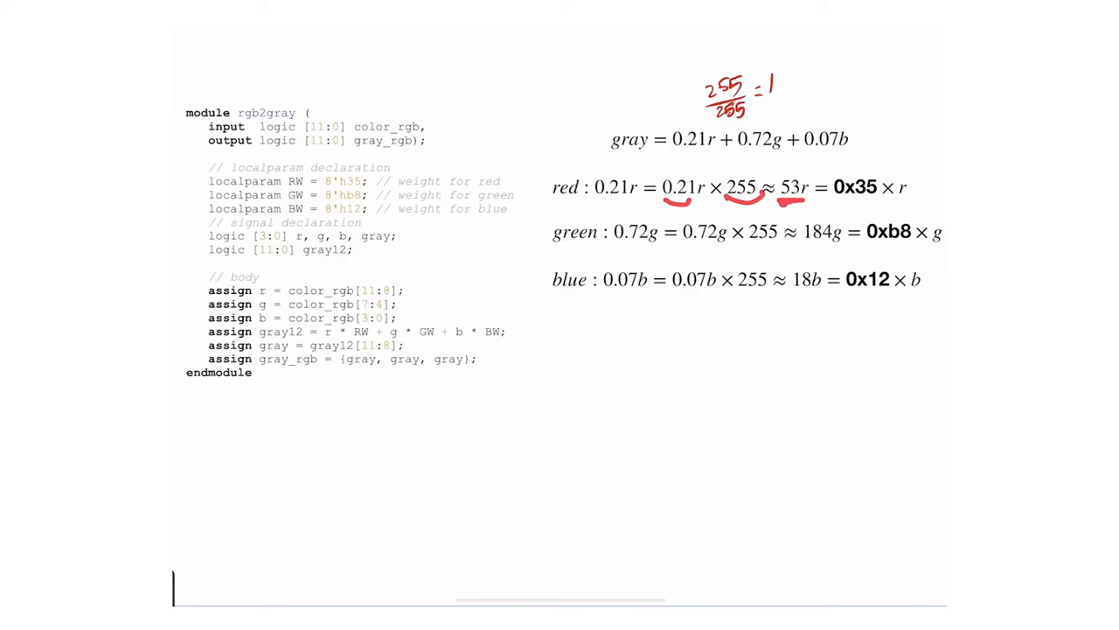
left_click_drag(831, 206, 883, 203)
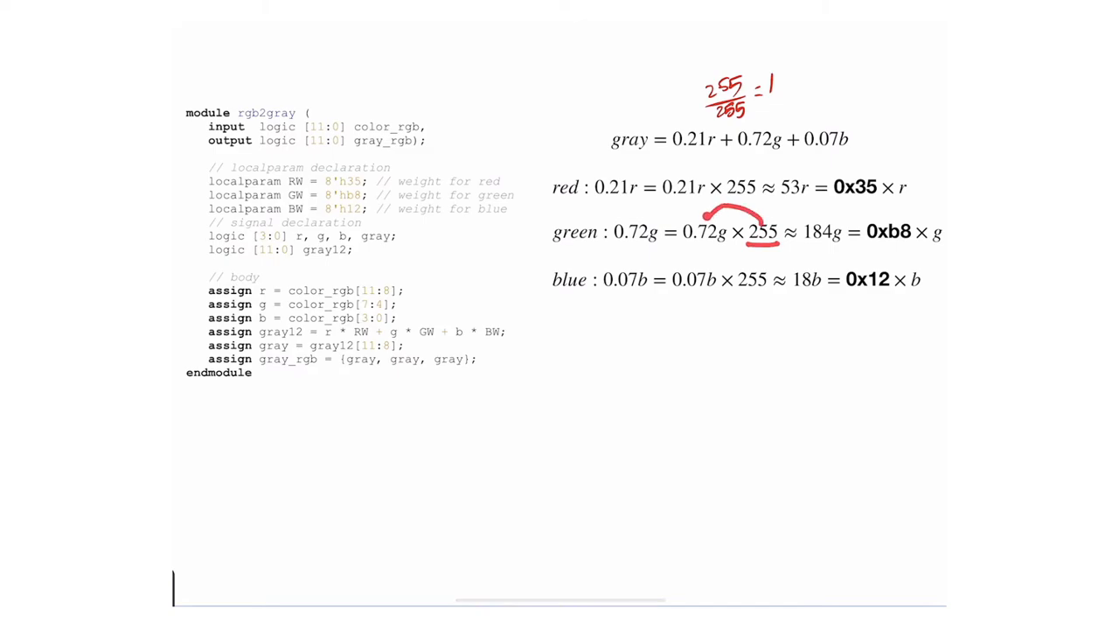
- Erase the green-line marks and draw a red arrow pointing at gray in the top equation
left_click_drag(801, 245, 831, 245)
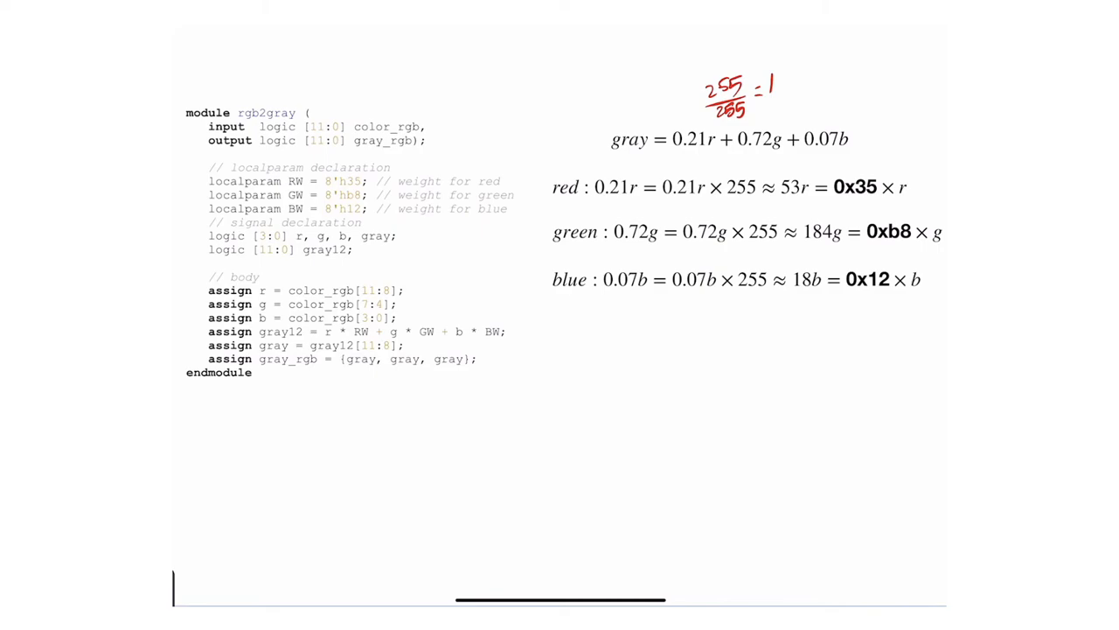
left_click_drag(558, 171, 602, 147)
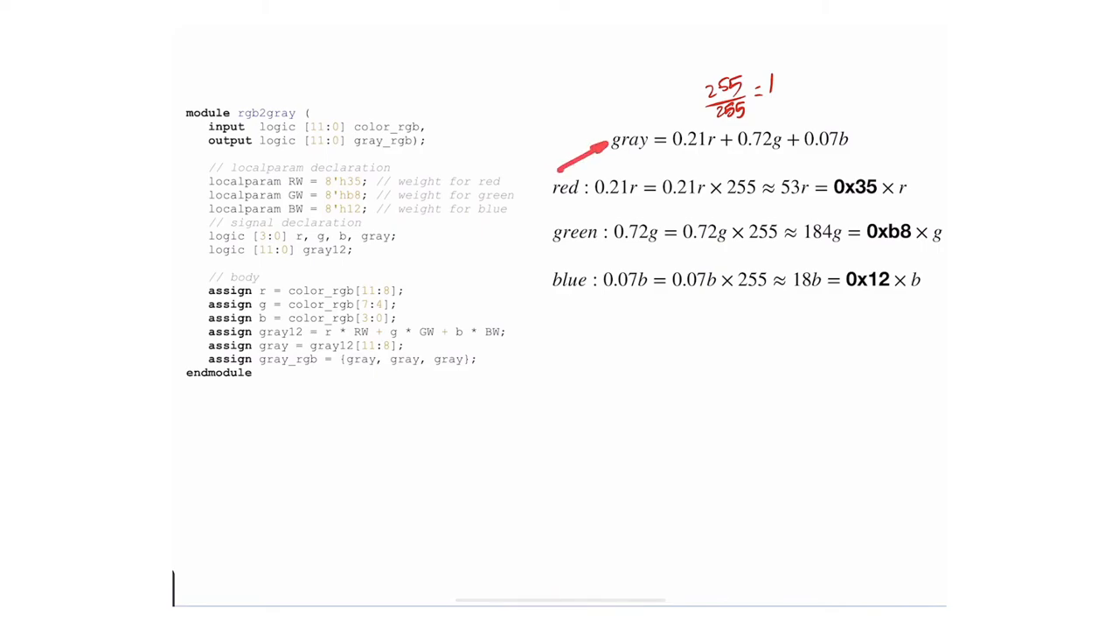